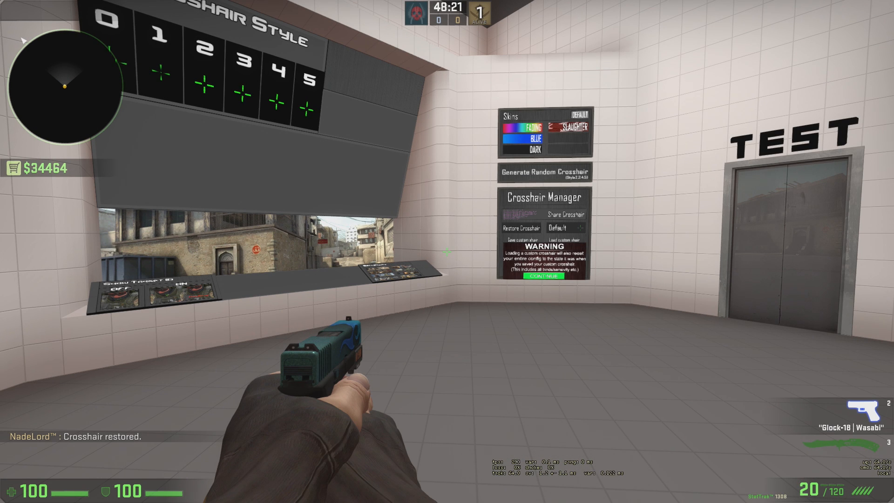
mouse_move(446, 251)
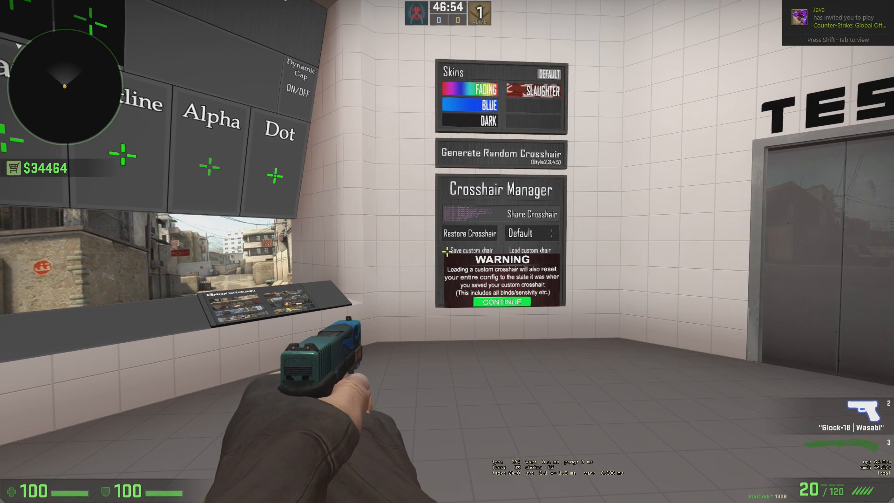
mouse_move(105, 208)
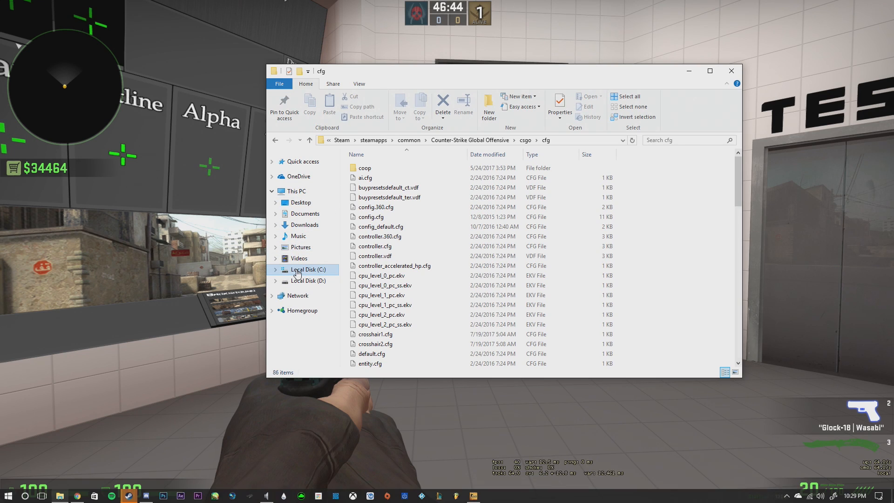
Step: Browse from Local Disk (C:) through Steam's steamapps and common folders to csgo\cfg
left_click(306, 269)
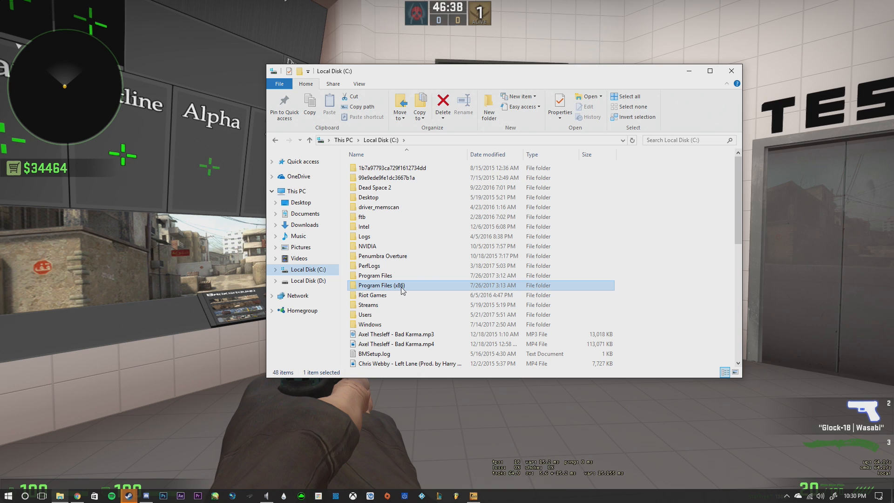
double_click(381, 284)
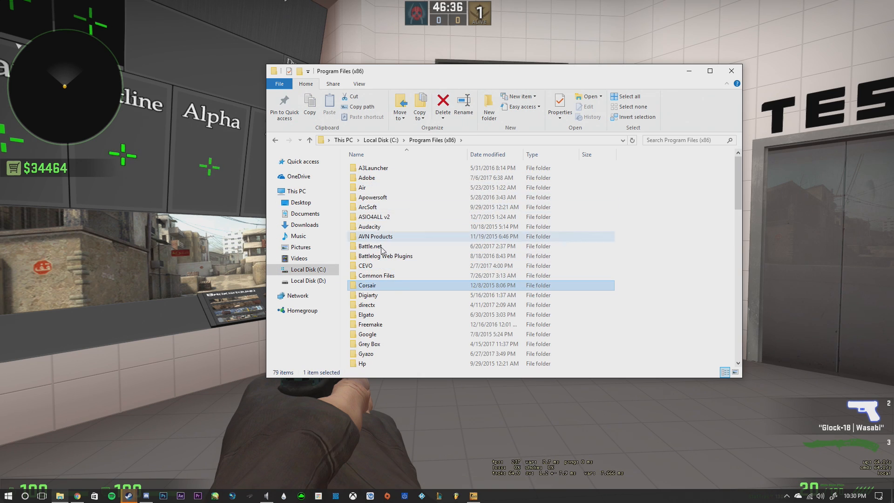
scroll("down", 3)
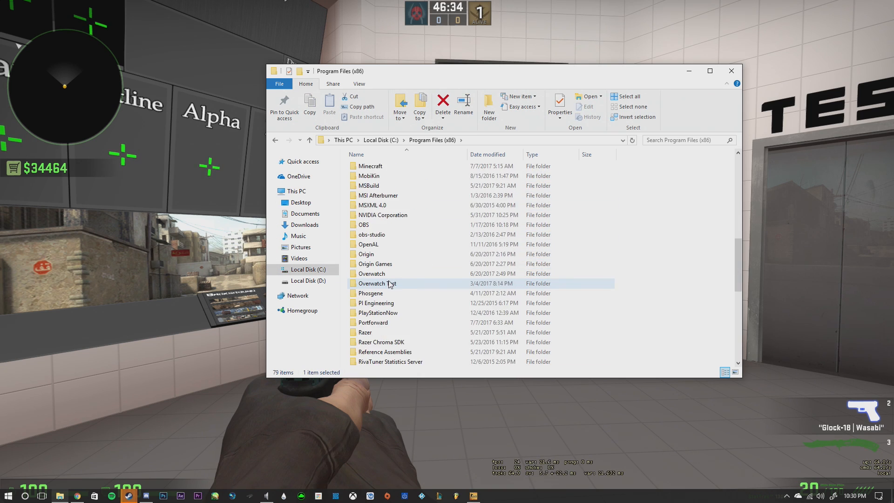
scroll("down", 3)
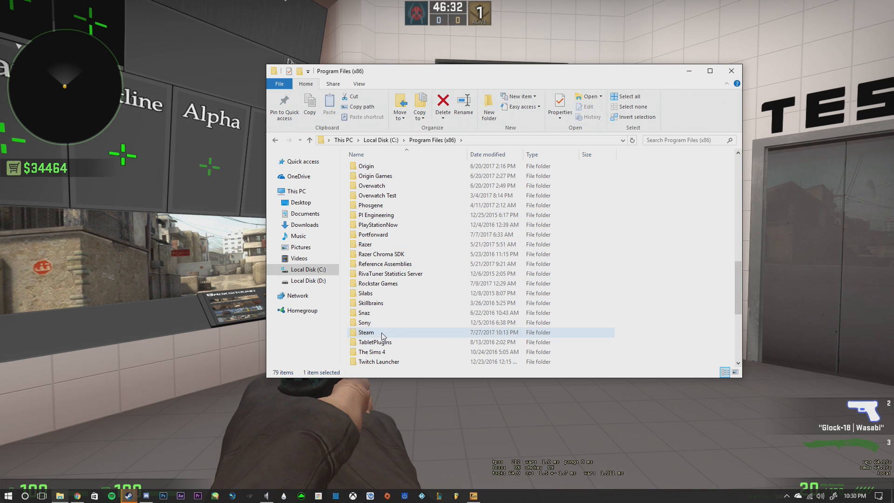
double_click(366, 332)
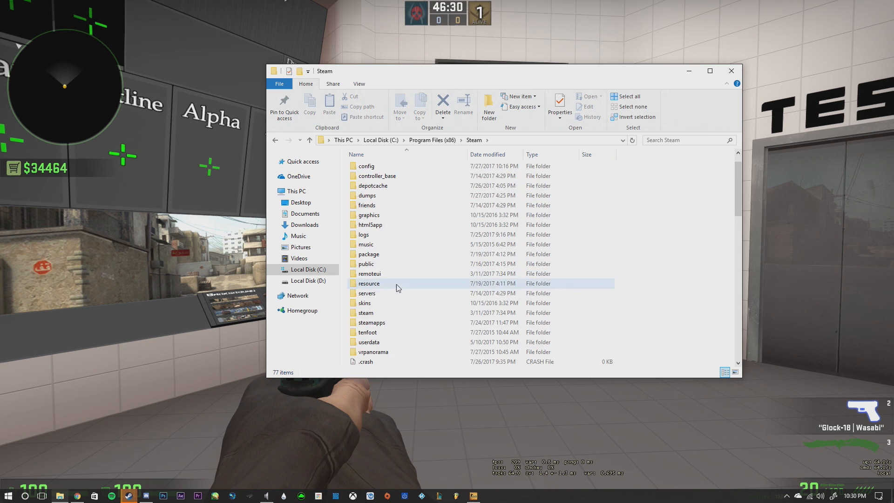
double_click(370, 322)
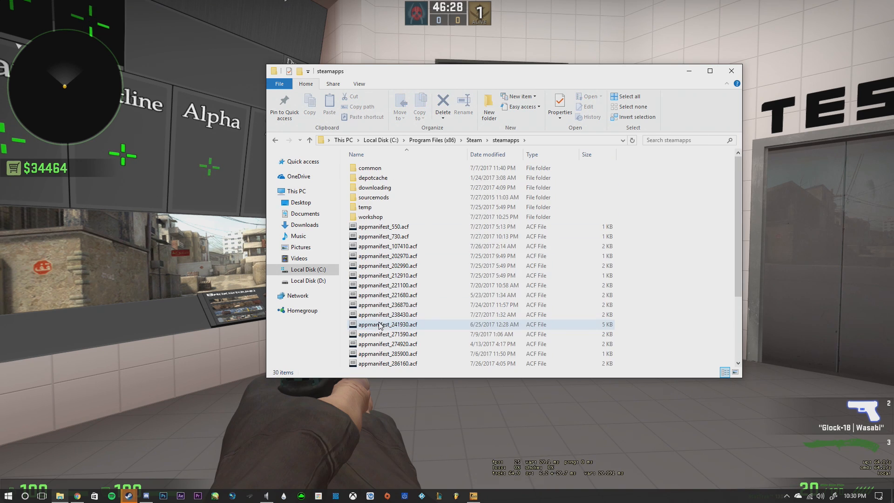
left_click(370, 167)
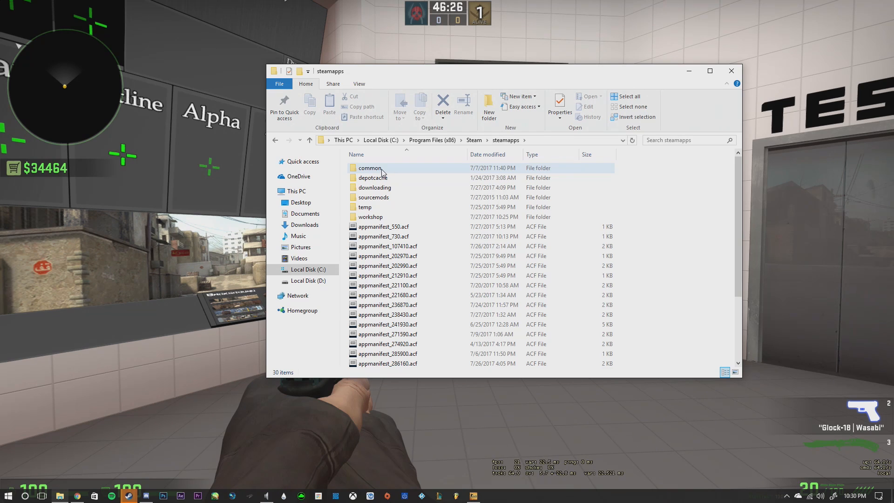
double_click(370, 167)
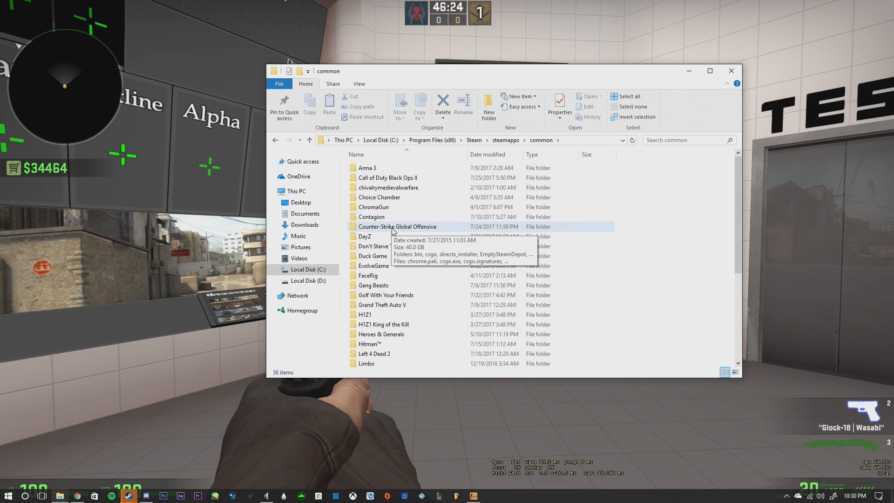
double_click(398, 226)
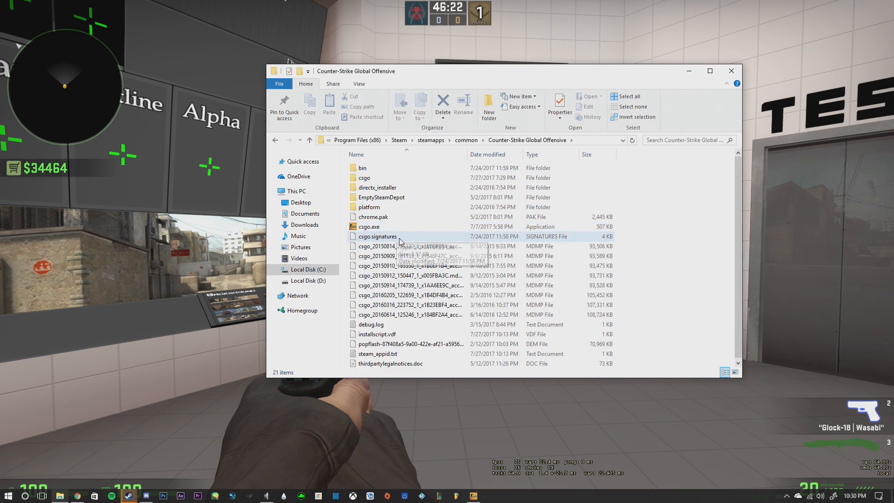
mouse_move(365, 178)
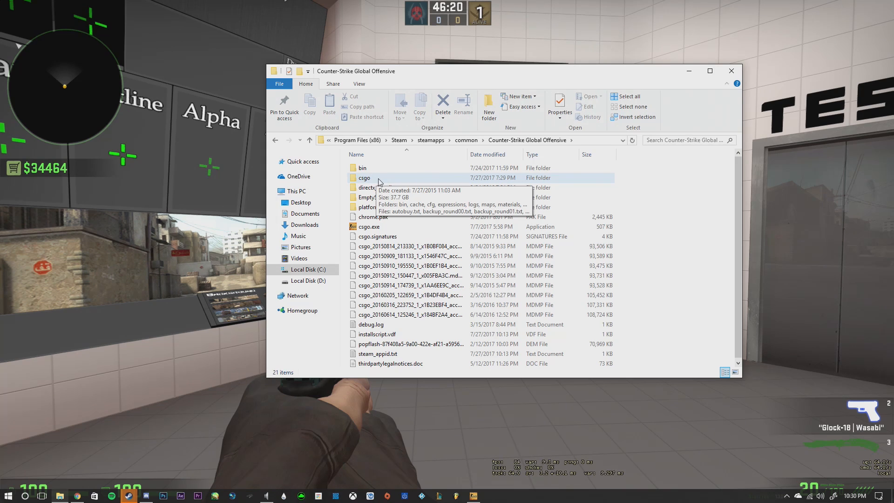
double_click(365, 177)
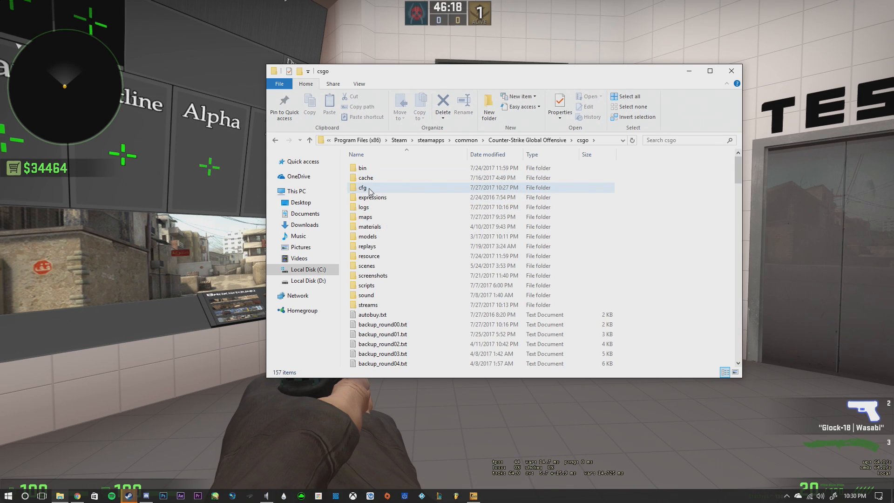
double_click(363, 187)
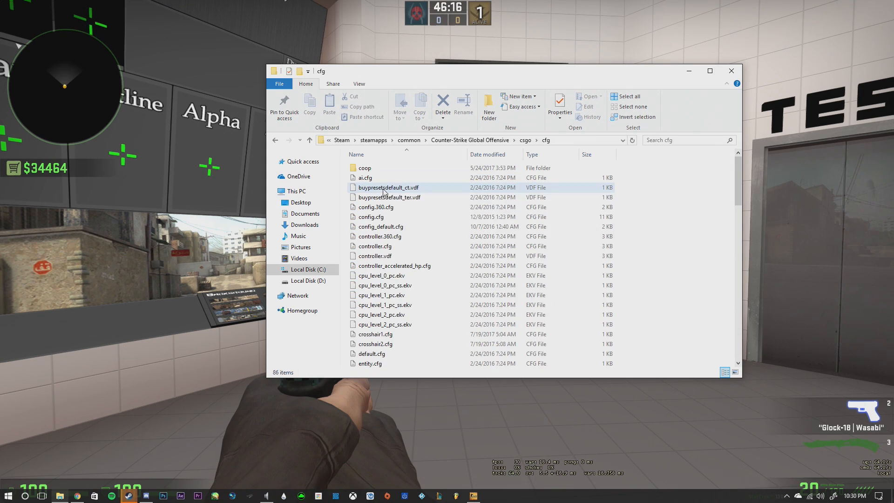
Step: Open New Text Document.txt from the cfg folder in Notepad
scroll("down", 3)
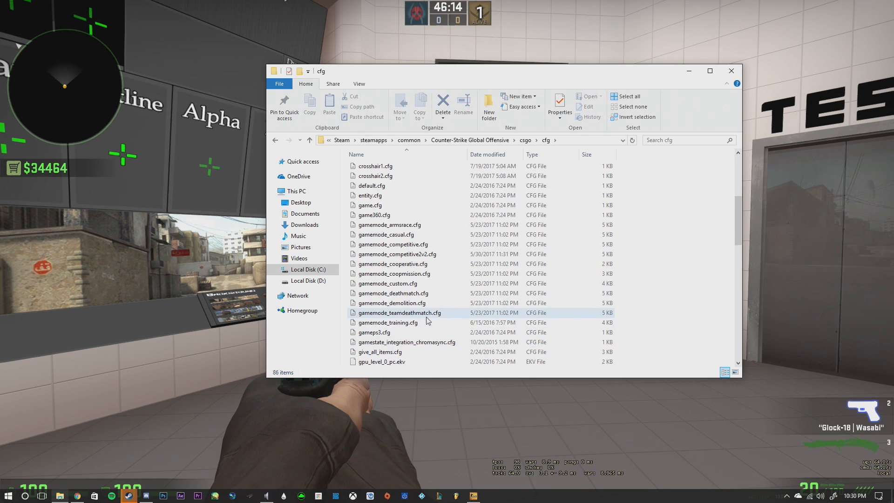
scroll("up", 3)
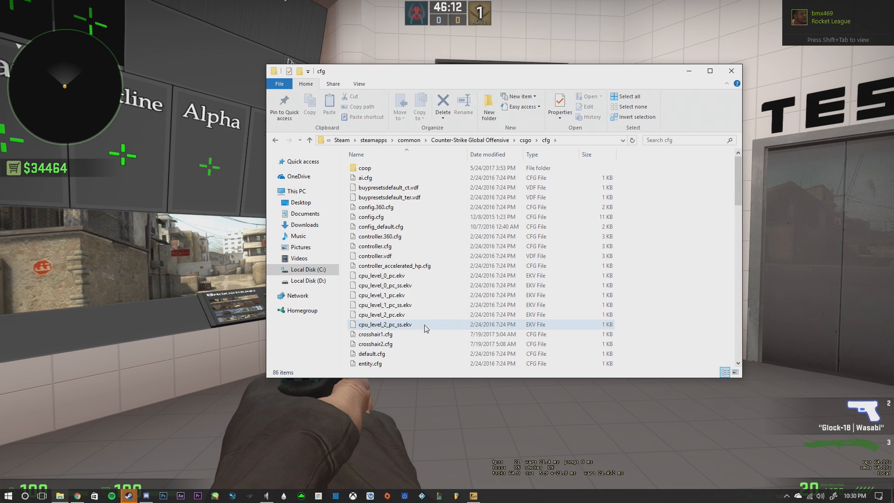
scroll("down", 3)
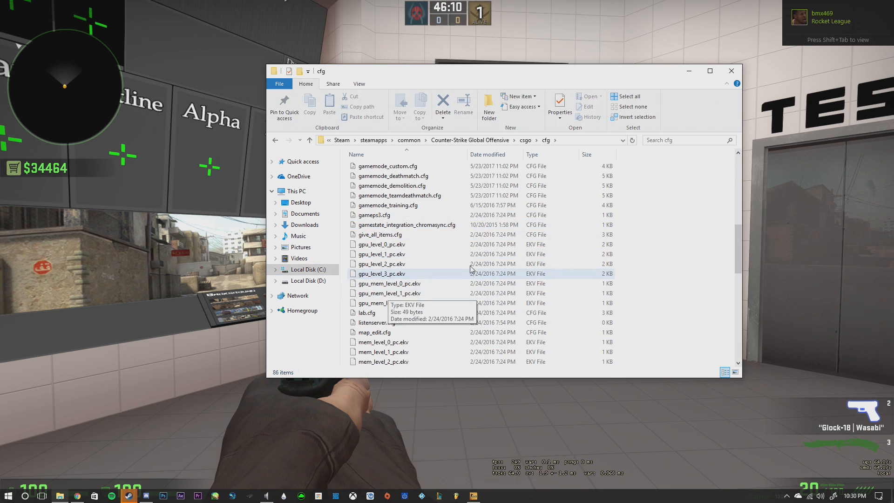
scroll("down", 3)
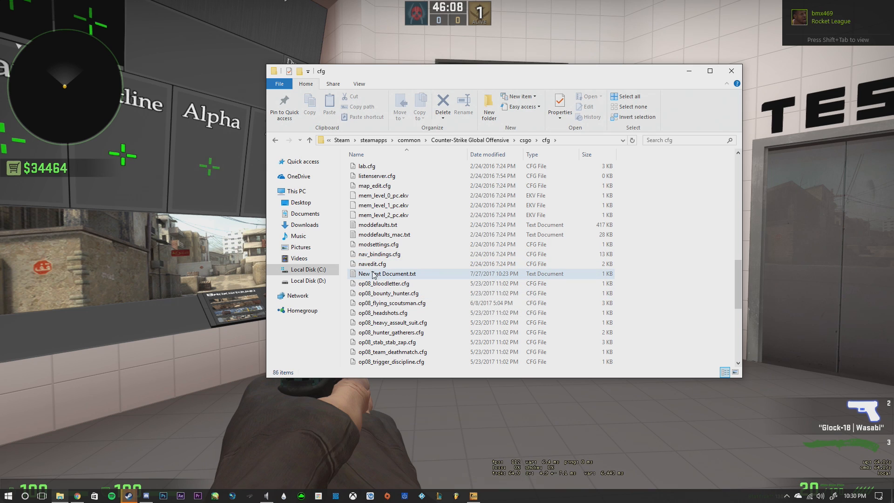
mouse_move(385, 279)
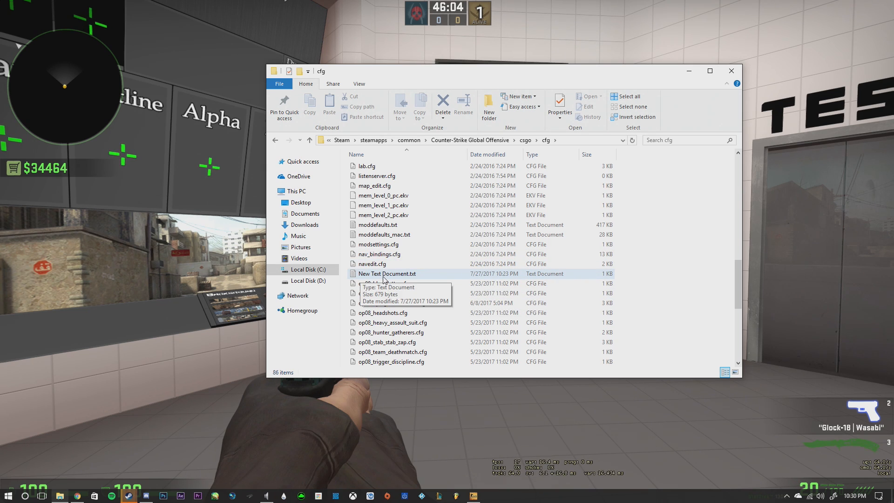
left_click(387, 274)
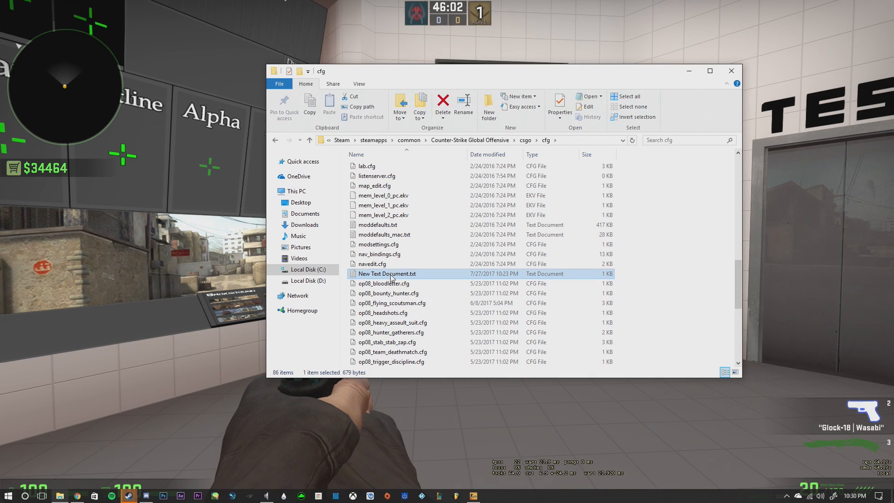
double_click(387, 273)
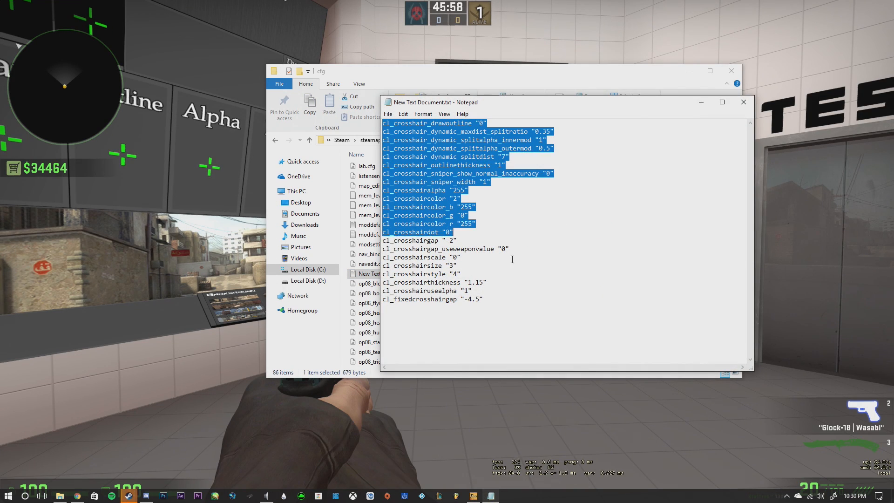
Step: Prepare to save the settings as crosshair3.cfg with the All Files type
left_click(551, 311)
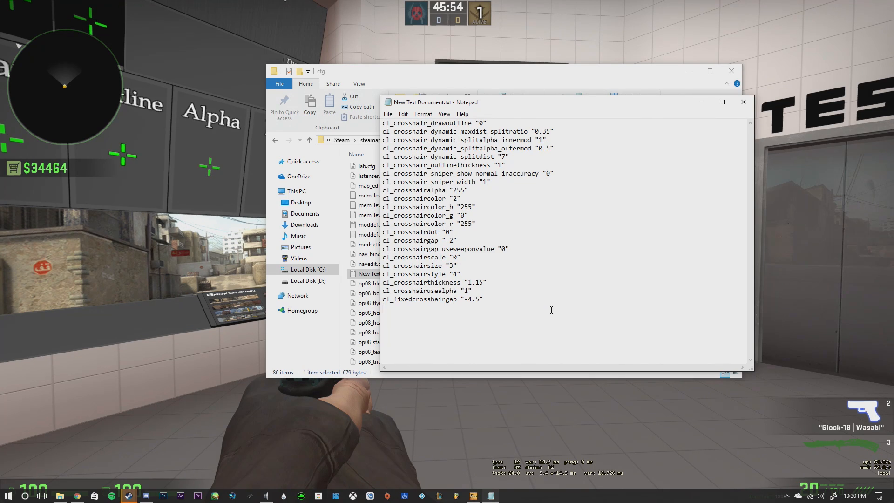
mouse_move(388, 114)
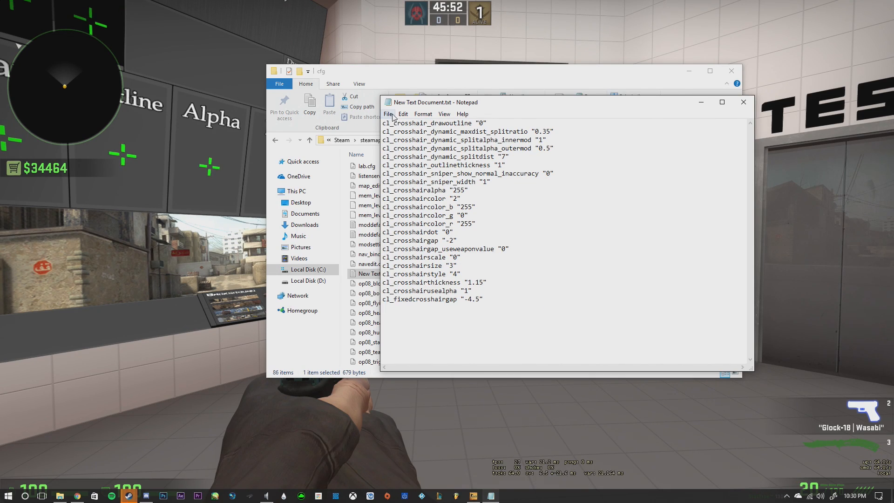
left_click(389, 114)
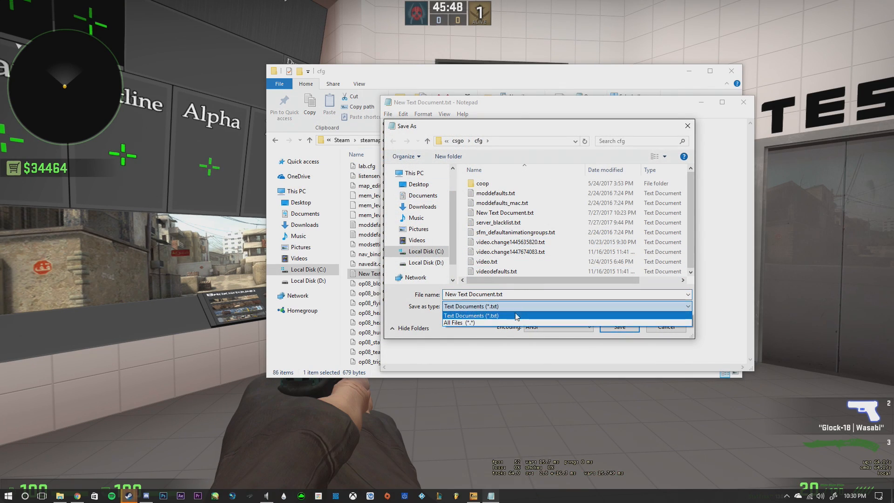
left_click(459, 322)
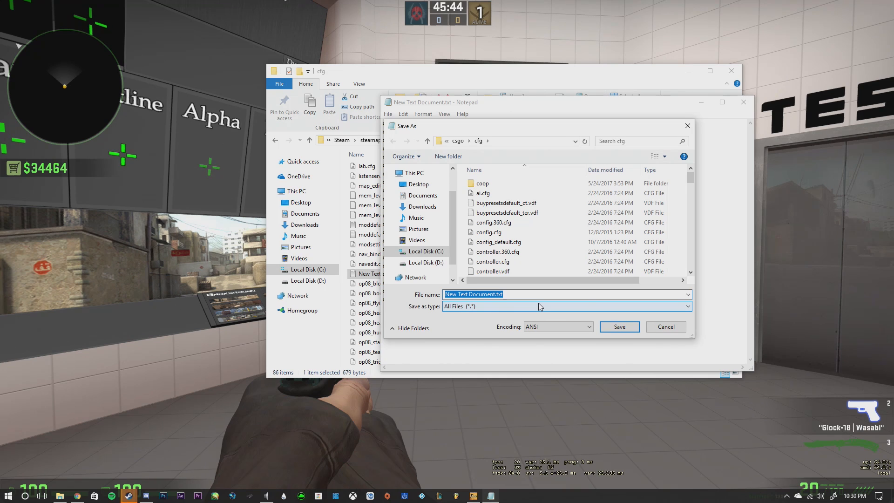
type("crosshair3.c")
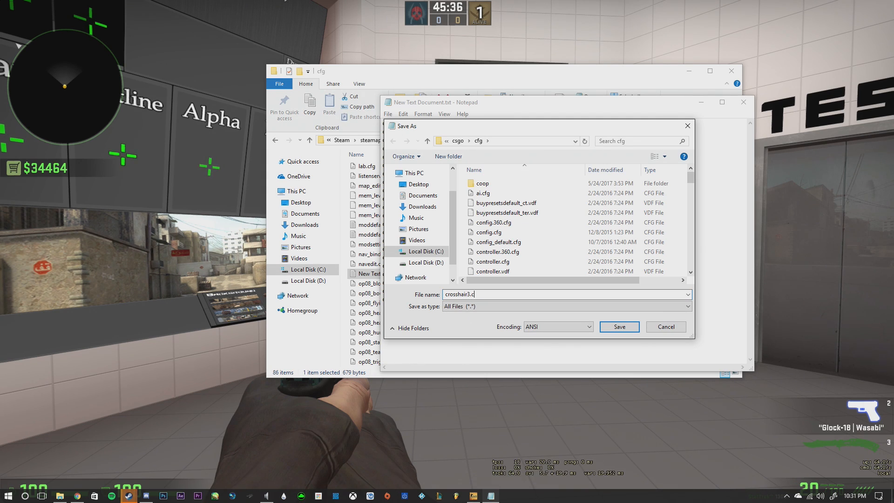
type("fg")
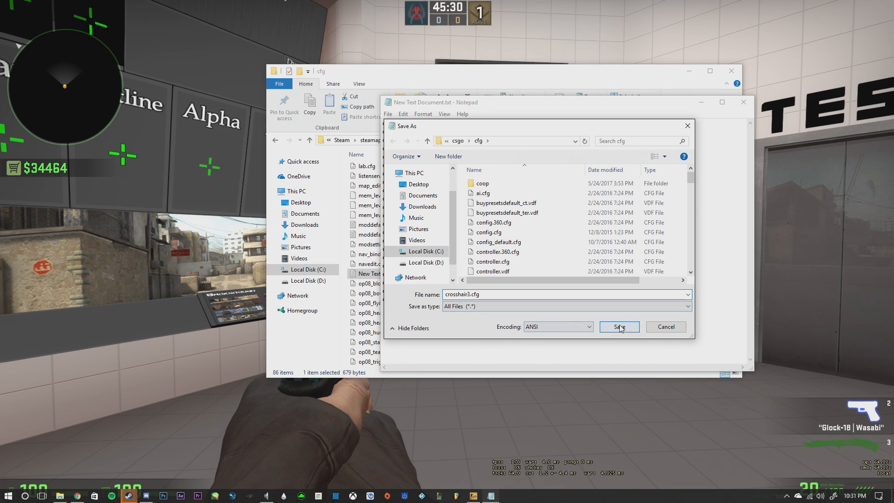
Step: Bring the CS:GO game window back to the foreground
left_click(618, 327)
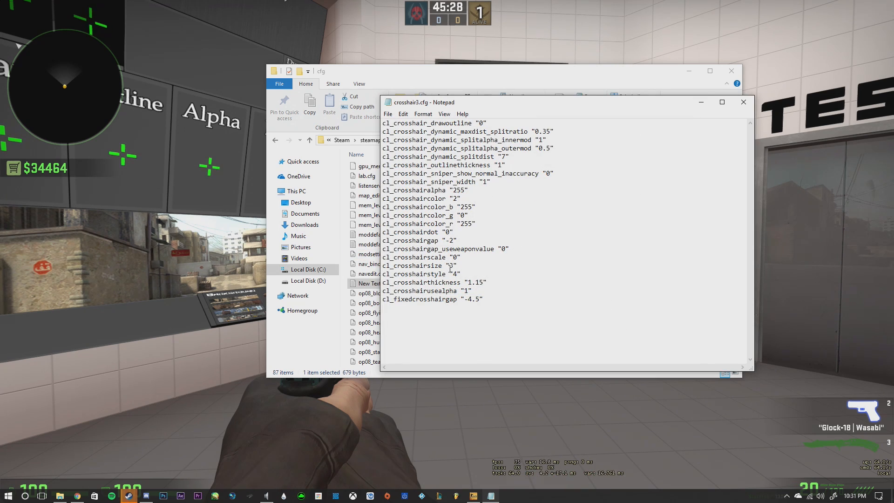
mouse_move(638, 123)
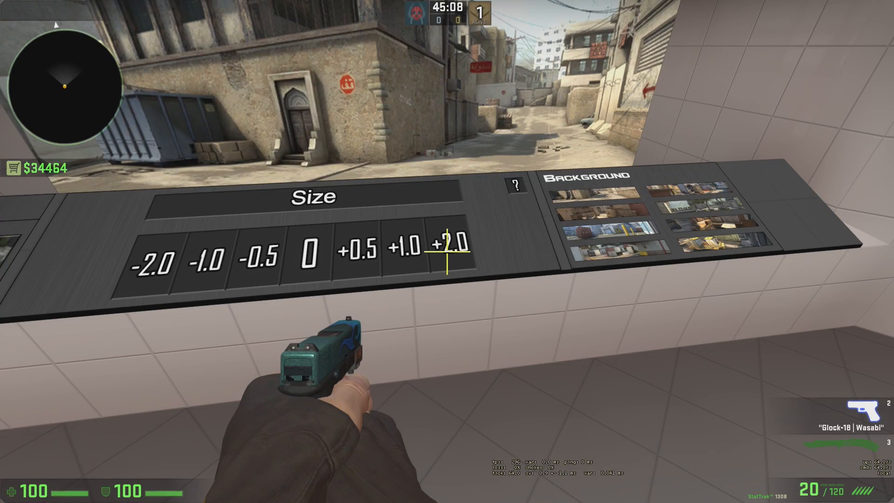
mouse_move(446, 251)
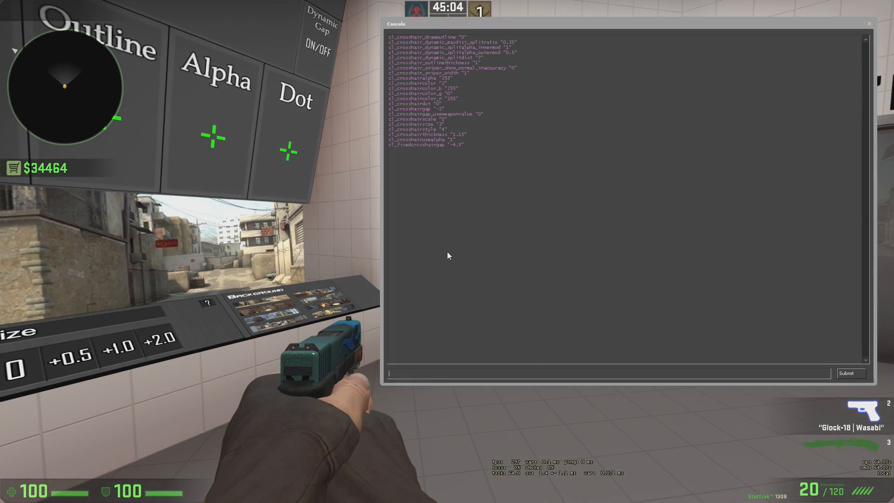
Step: Enter cl_crosshairsize 1000 in the console and select the resulting settings
type("cl")
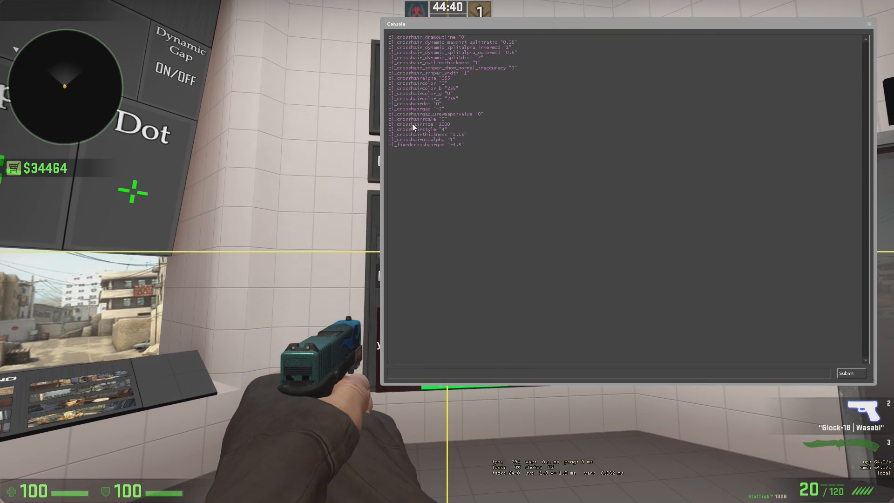
double_click(437, 124)
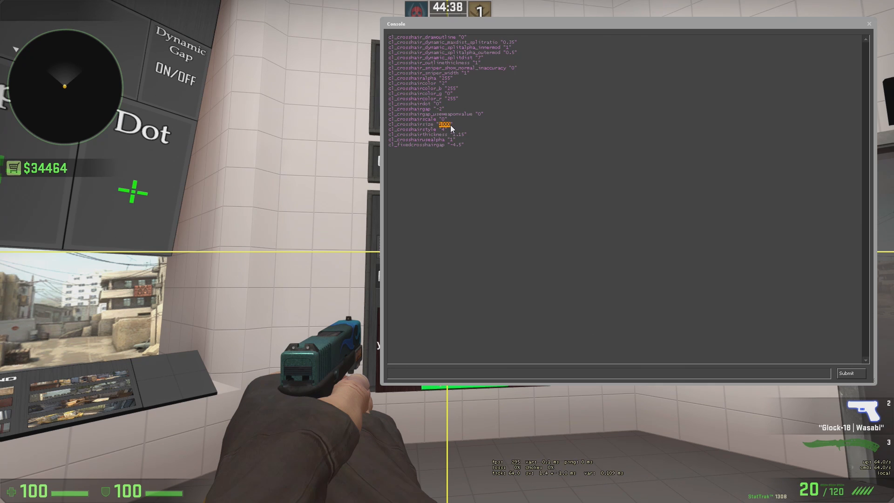
mouse_move(449, 165)
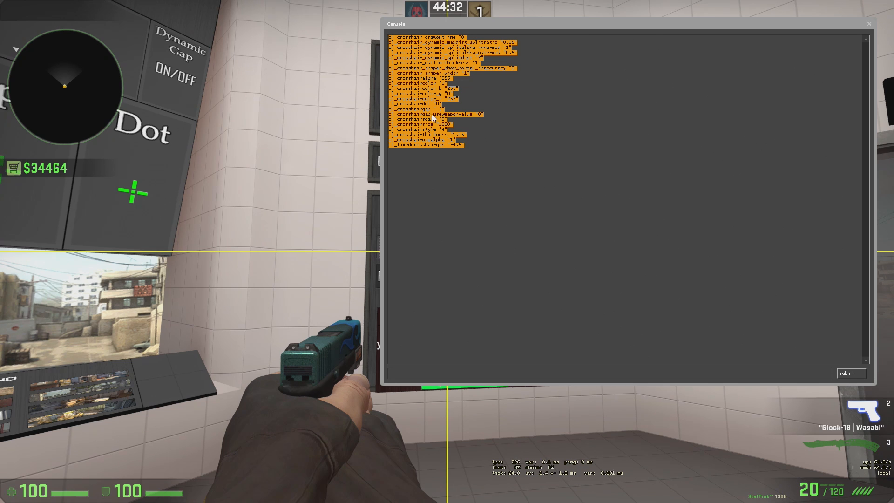
mouse_move(404, 101)
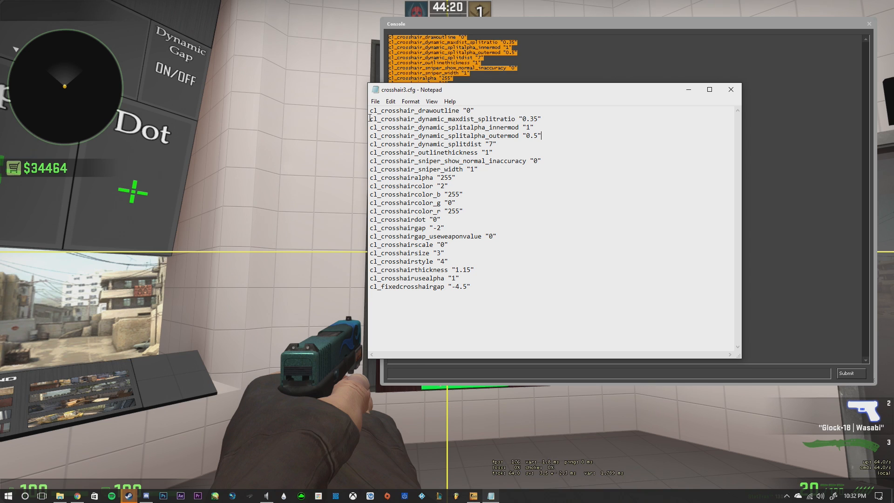
Step: Replace Notepad's contents with the copied size-1000 crosshair settings
key("ctrl+a")
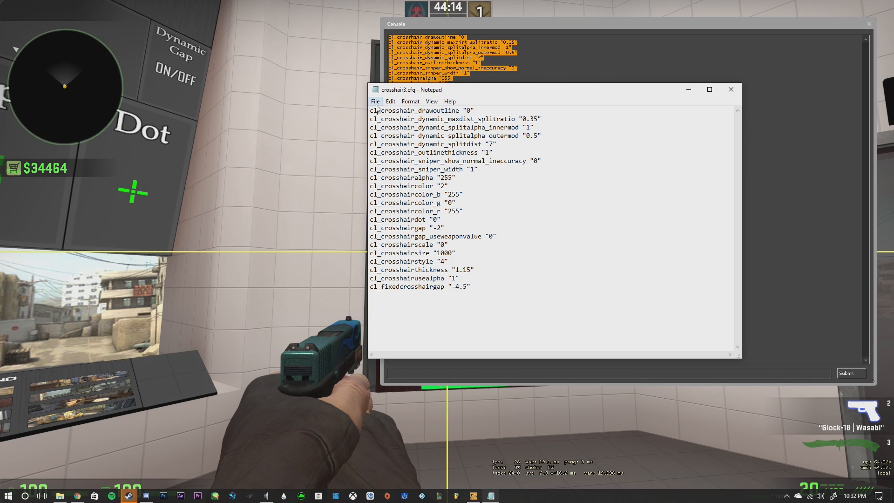
Step: Save the file as crosshair4.cfg with All Files type, then return to the cfg folder
left_click(375, 101)
type("crosshair4.cfg")
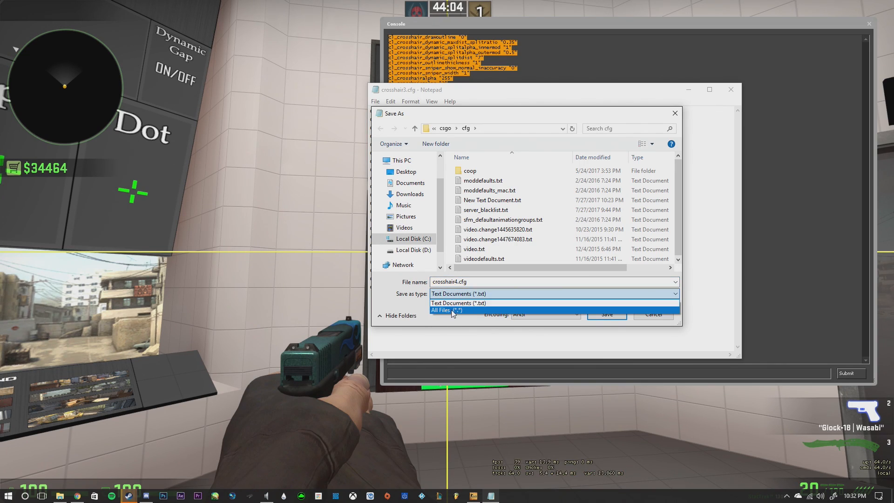
left_click(446, 310)
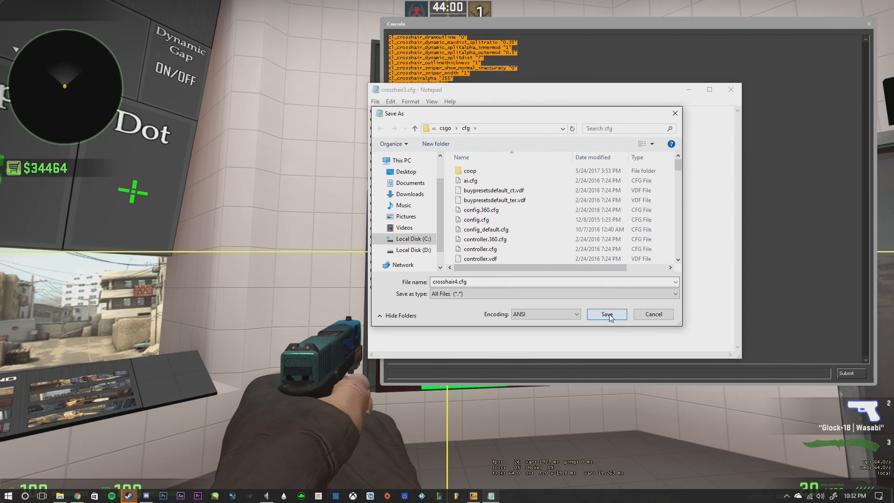
left_click(607, 314)
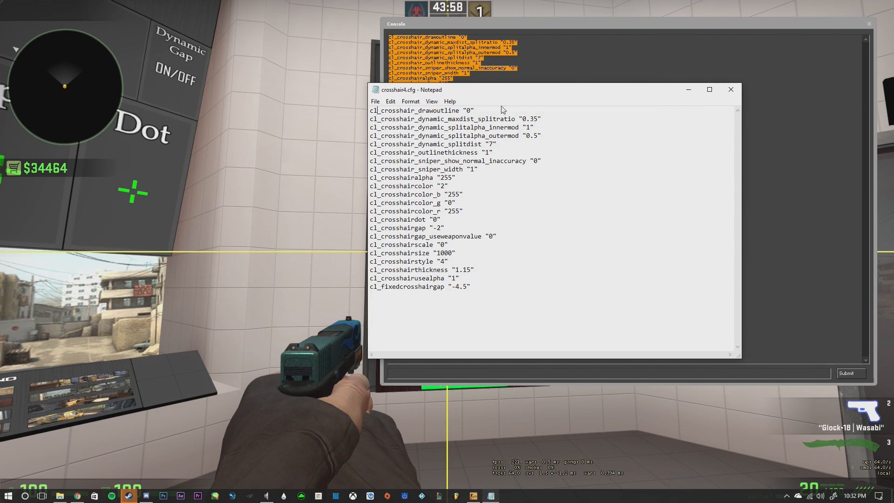
mouse_move(432, 175)
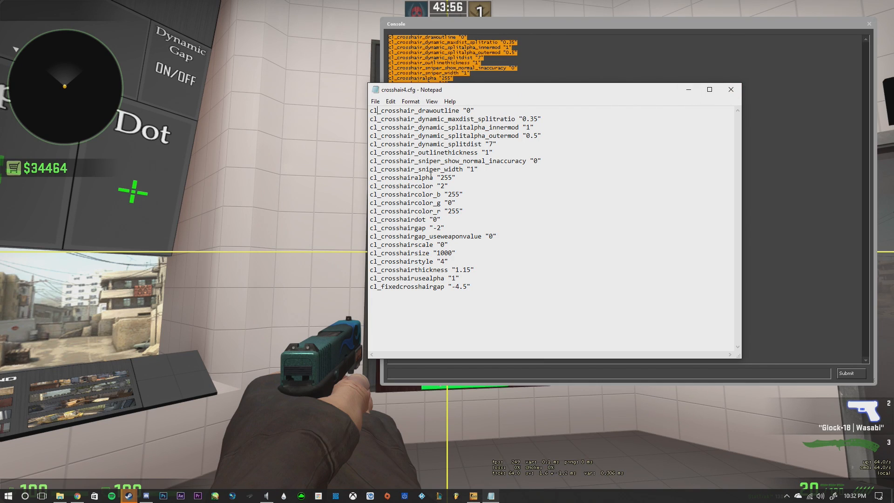
left_click(730, 89)
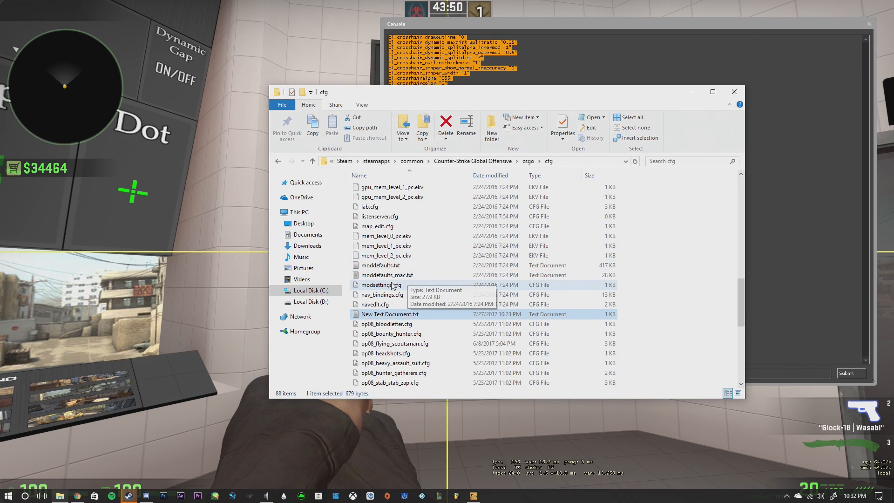
mouse_move(429, 280)
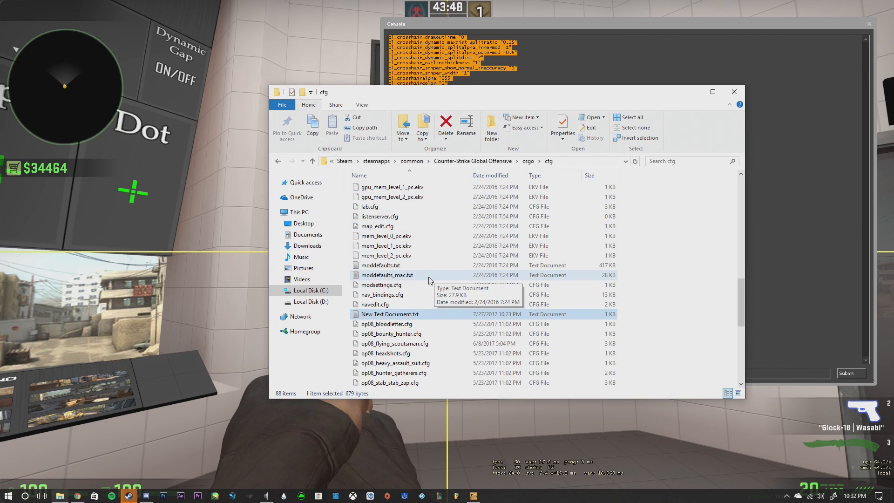
scroll("up", 3)
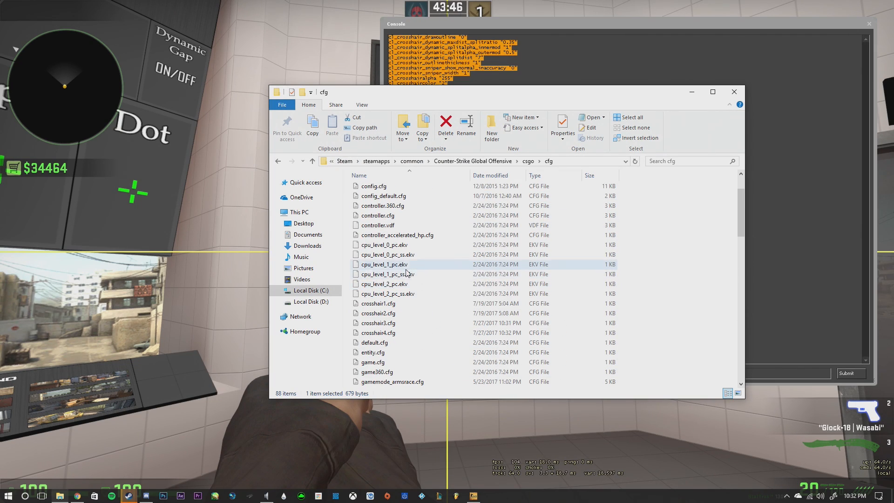
scroll("down", 3)
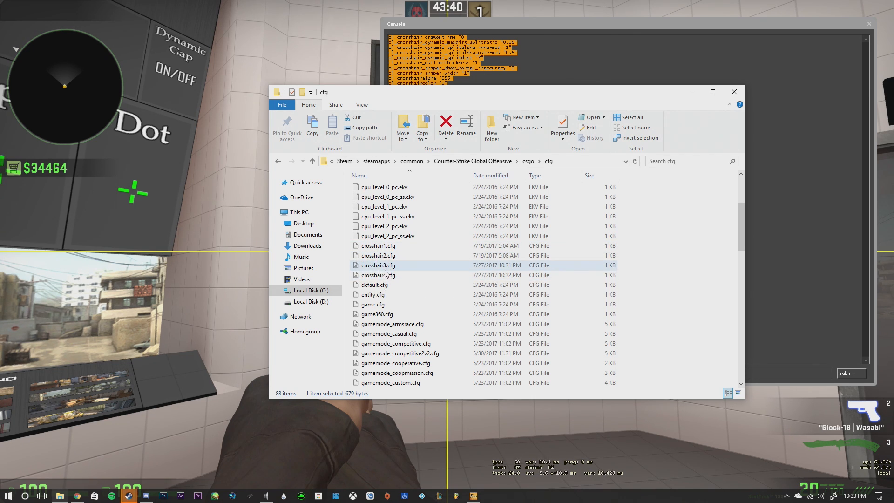
left_click(388, 216)
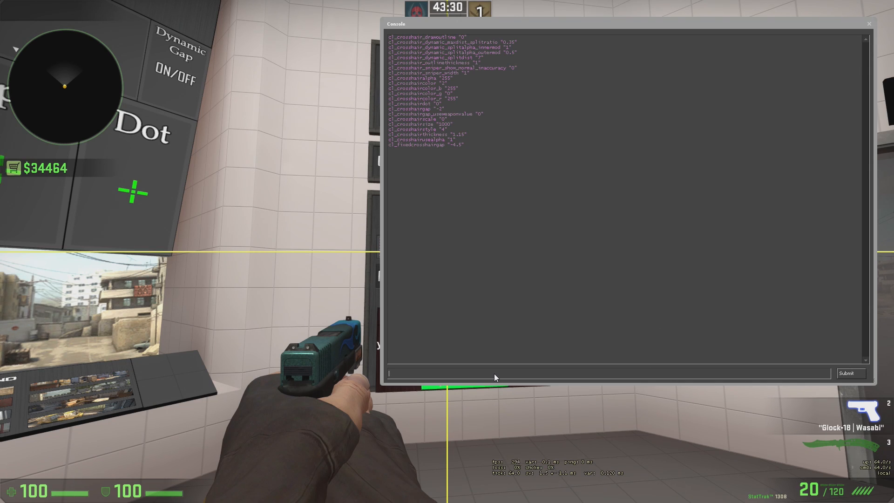
Step: Run bind p "exec crosshair3" in the console
type("bind")
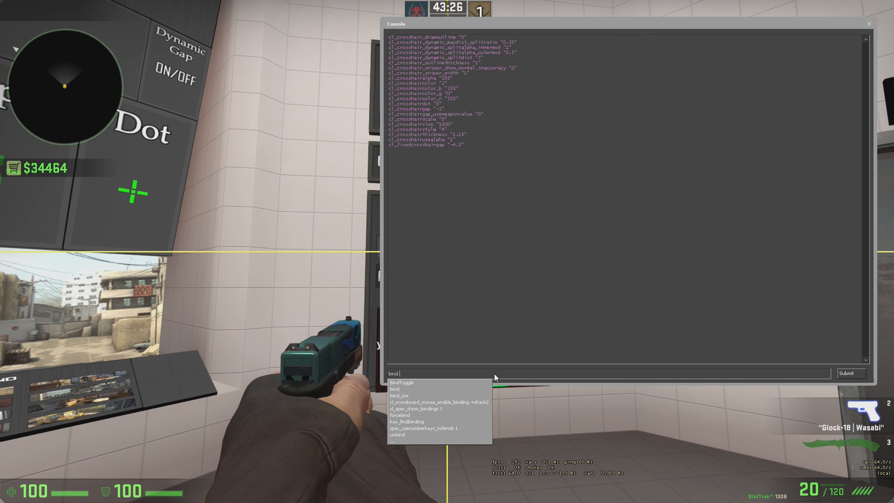
type("p \"")
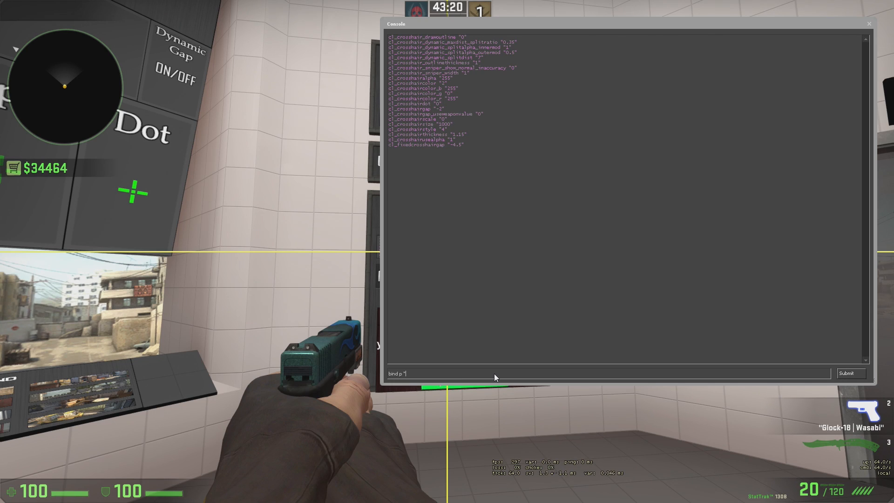
type("exec cros")
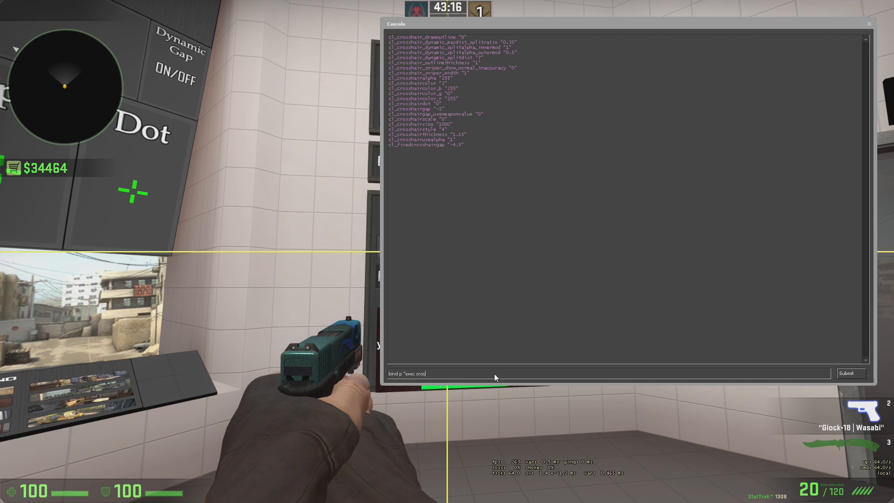
type("hair")
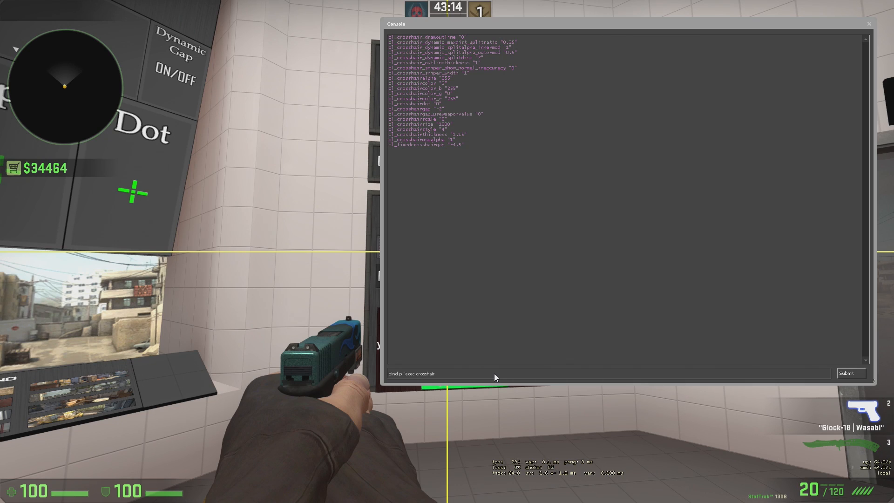
type("3\"")
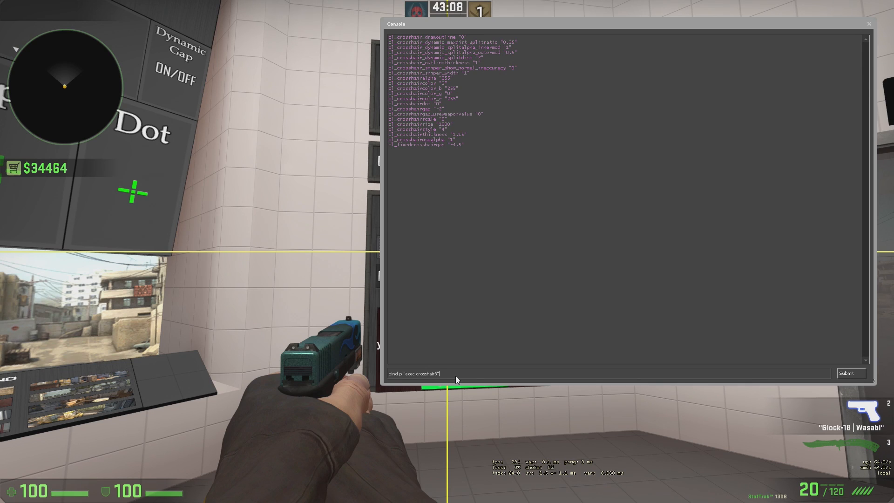
key("Return")
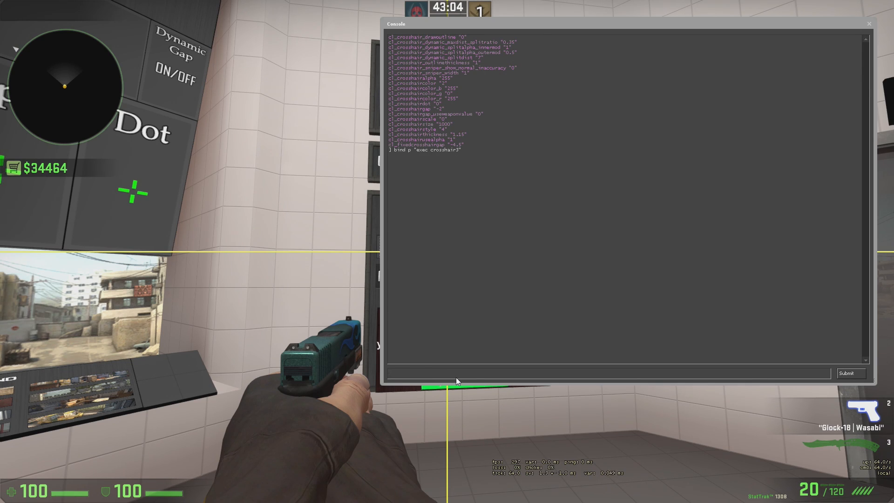
Step: Enter bind l "exec crosshair4" in the console
type("bind l \"e")
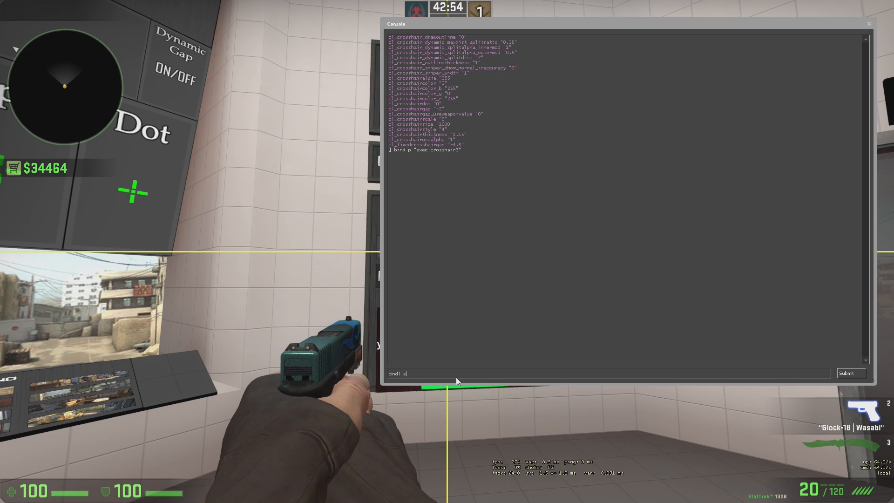
type("xec cr")
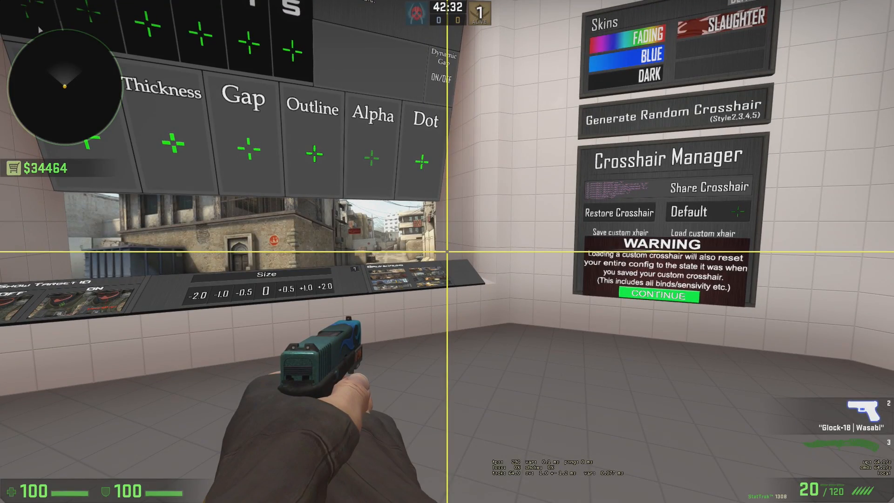
mouse_move(447, 251)
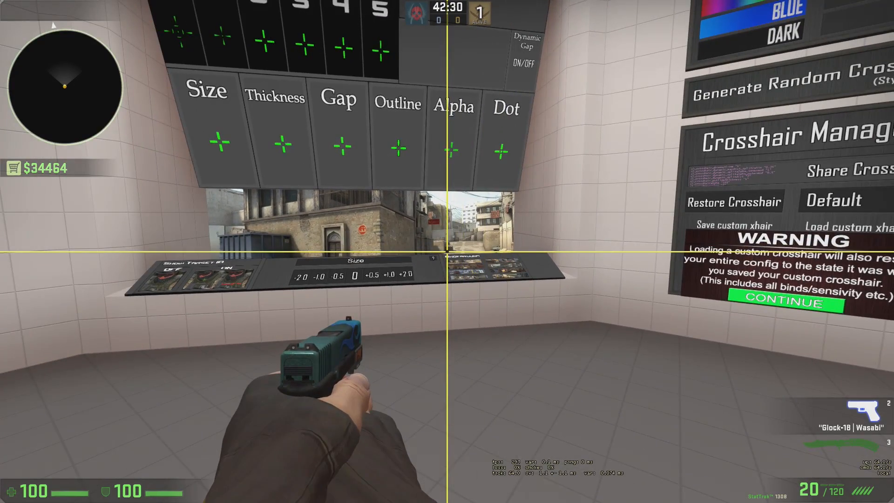
mouse_move(447, 251)
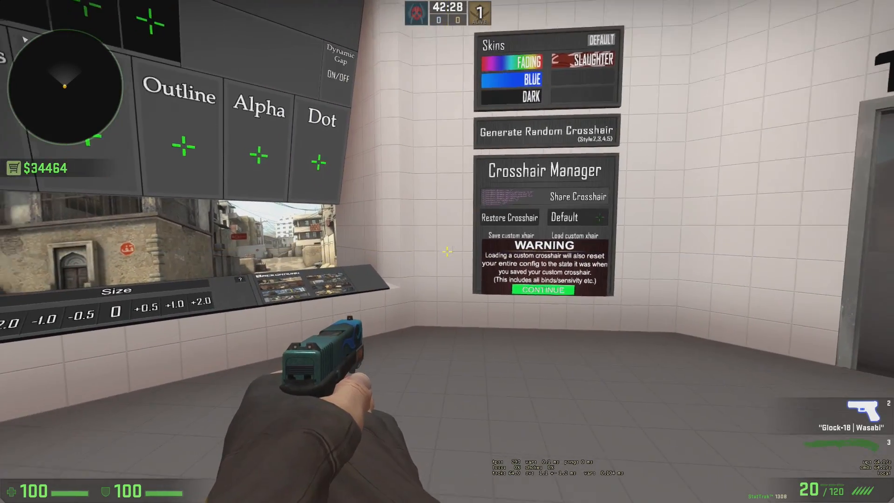